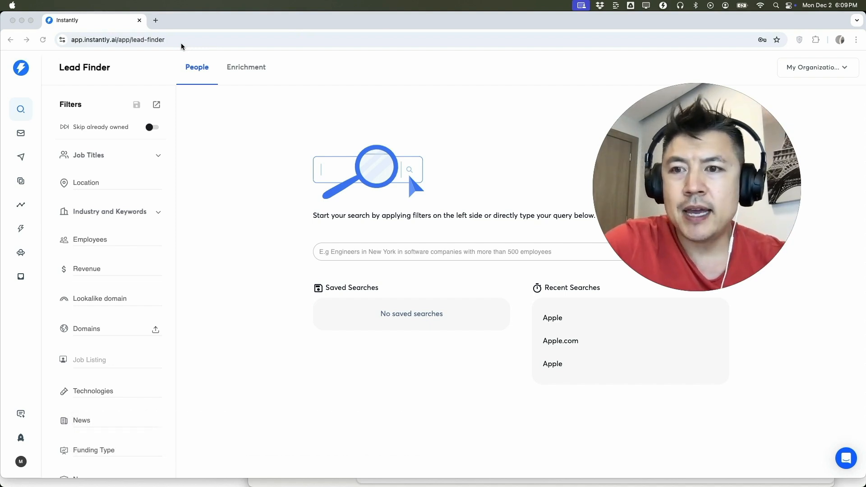
{"action": "mouse_move", "coordinate": [272, 109]}
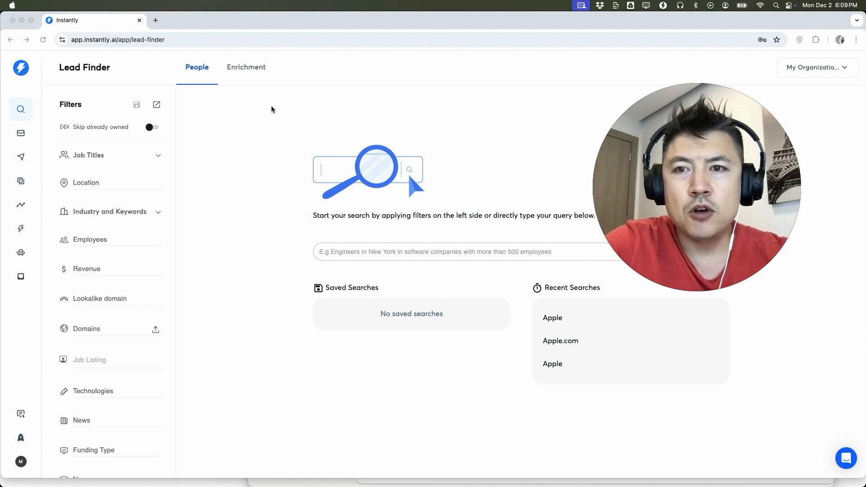
{"action": "mouse_move", "coordinate": [232, 128]}
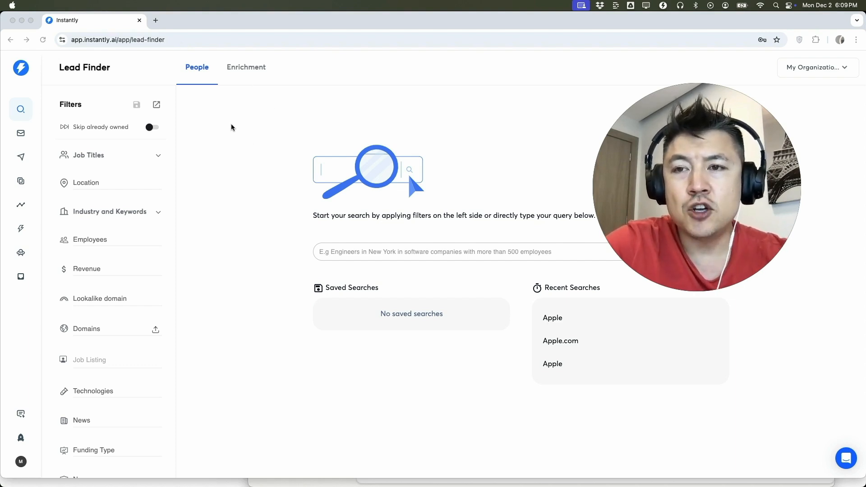
{"action": "mouse_move", "coordinate": [16, 101]}
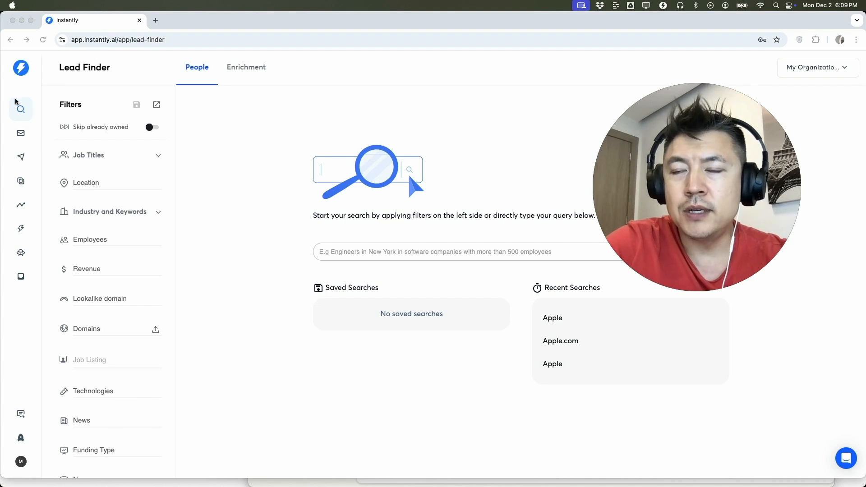
{"action": "mouse_move", "coordinate": [20, 134]}
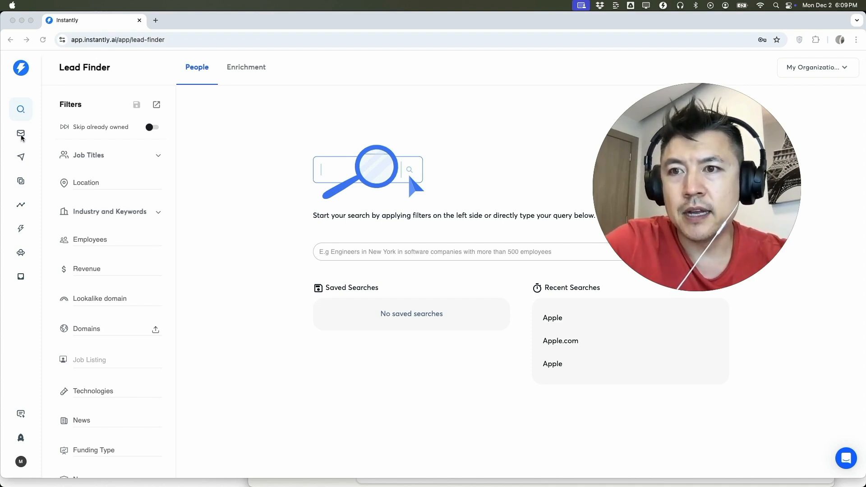
- Go to the Email Accounts page showing the single connected account
{"action": "left_click", "coordinate": [21, 134]}
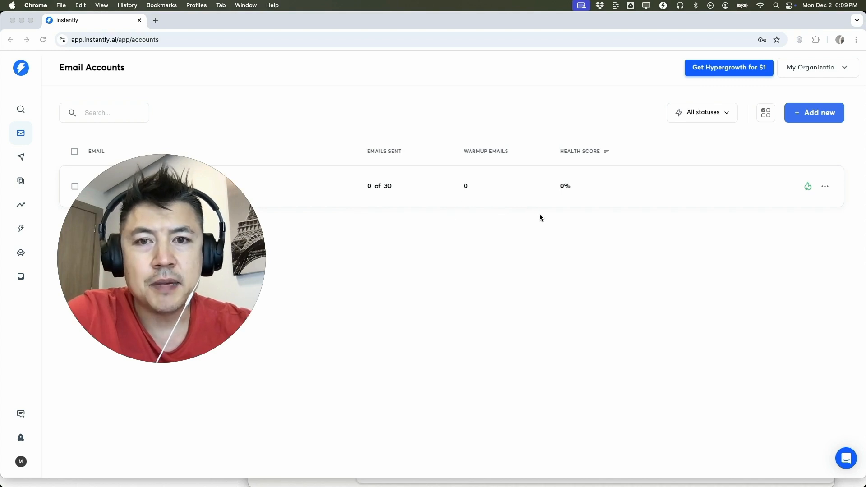
{"action": "mouse_move", "coordinate": [488, 205]}
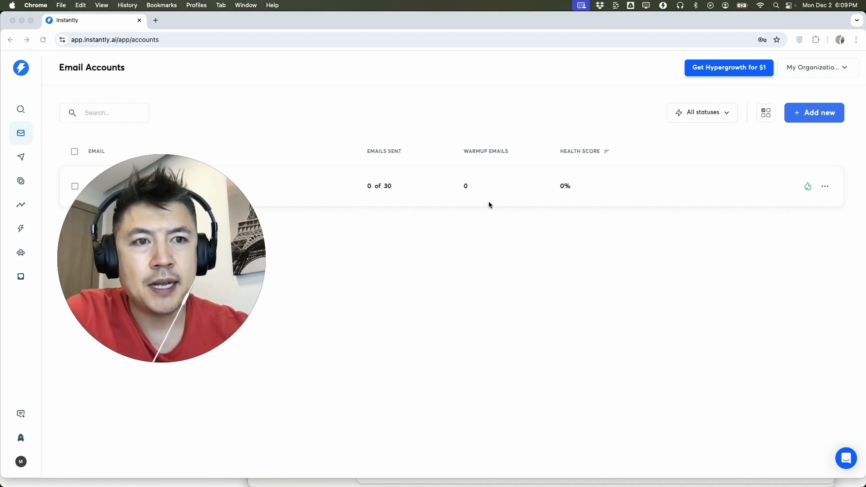
{"action": "mouse_move", "coordinate": [814, 112]}
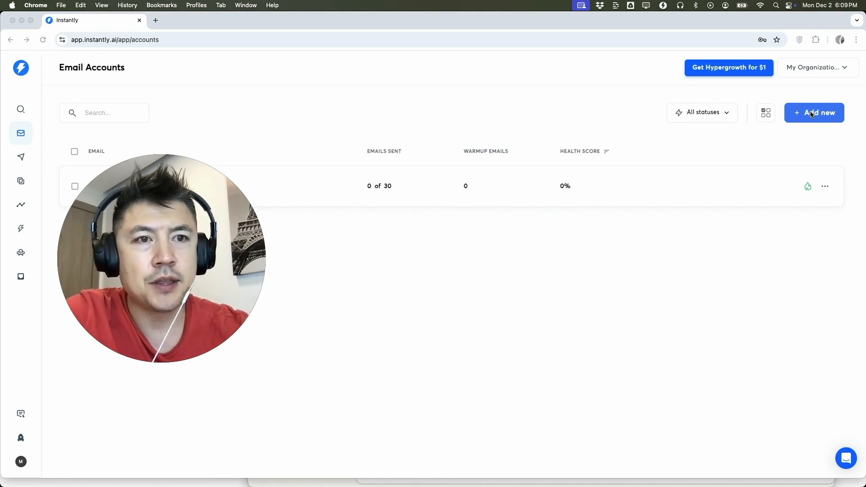
- Start adding a new account and choose Pre-warmed accounts to list available domains
{"action": "left_click", "coordinate": [814, 113]}
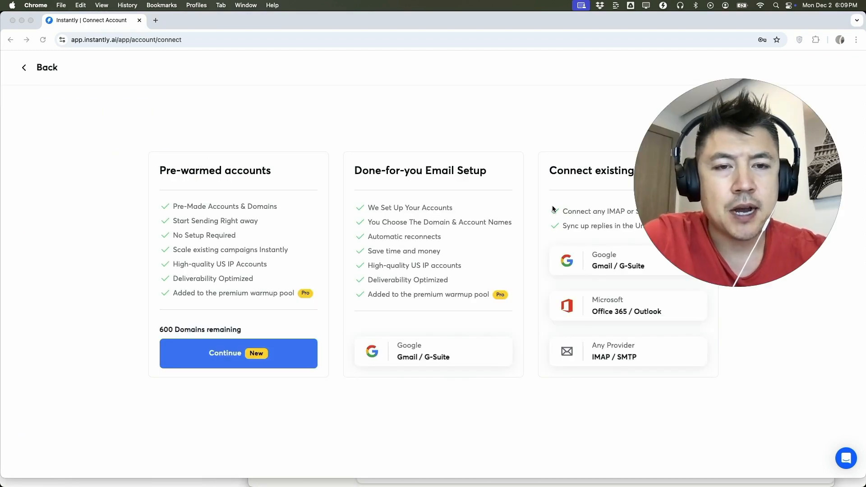
{"action": "mouse_move", "coordinate": [393, 135]}
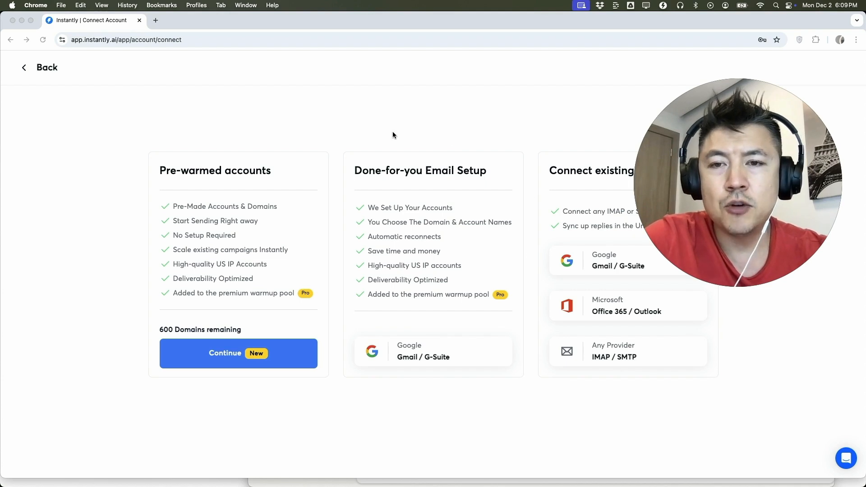
{"action": "mouse_move", "coordinate": [147, 291]}
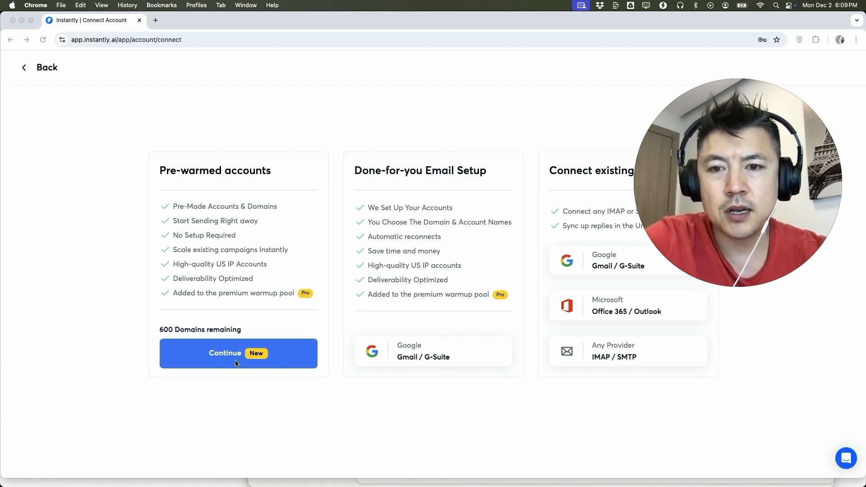
{"action": "left_click", "coordinate": [238, 353]}
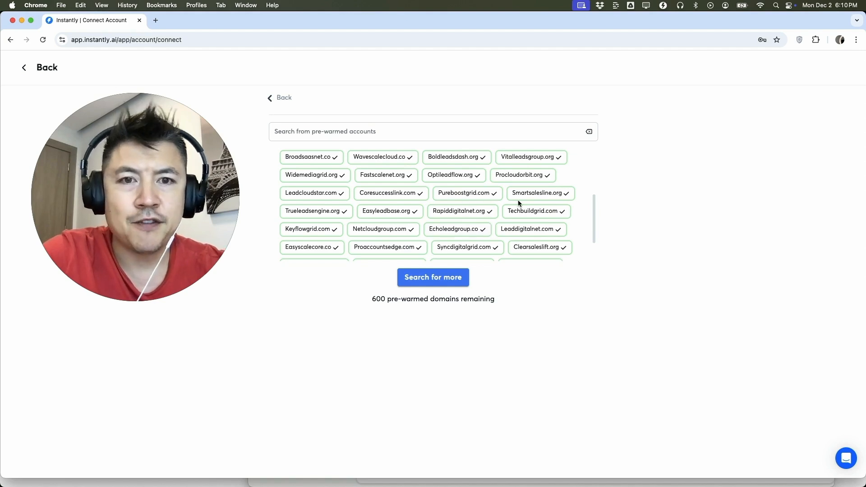
- Select keyflowgrid.com and leadcloudstar.com ($30 subtotal) and proceed to the order page
{"action": "scroll", "scroll_direction": "down", "scroll_amount": 3}
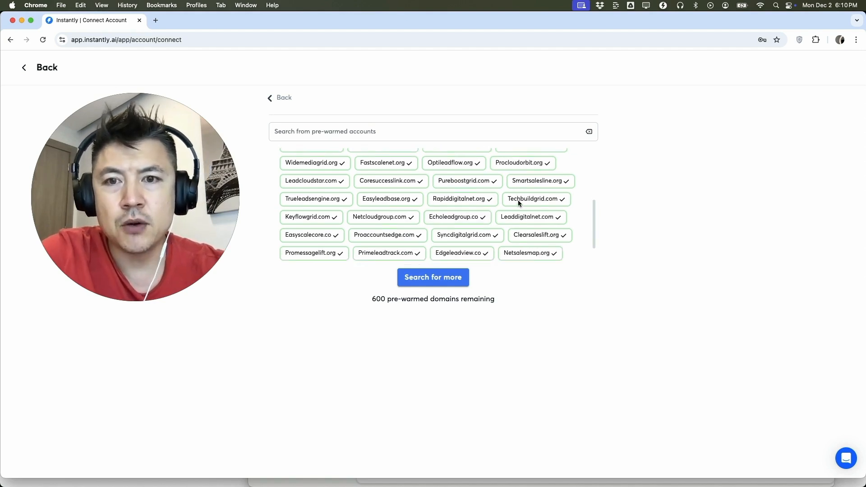
{"action": "left_click", "coordinate": [308, 216]}
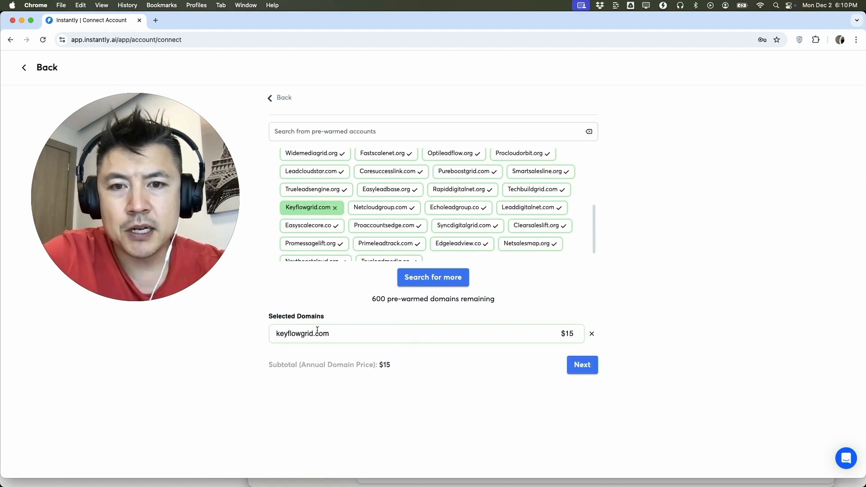
{"action": "mouse_move", "coordinate": [445, 246]}
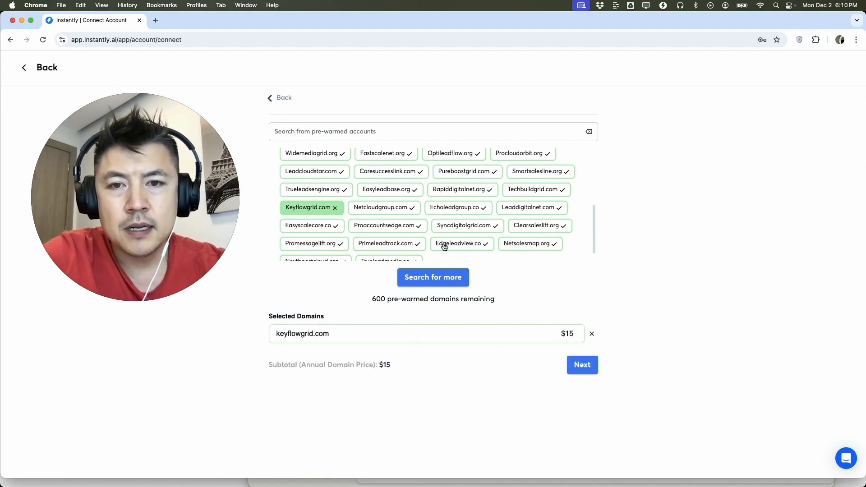
{"action": "mouse_move", "coordinate": [310, 174]}
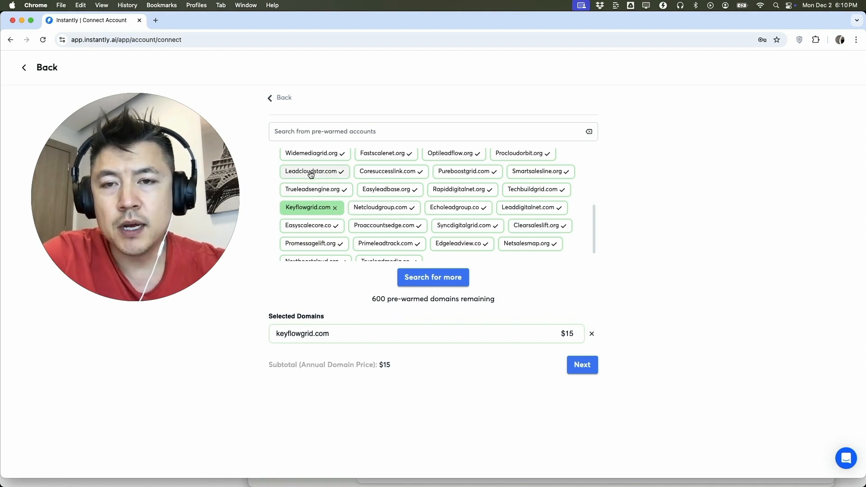
{"action": "left_click", "coordinate": [312, 171]}
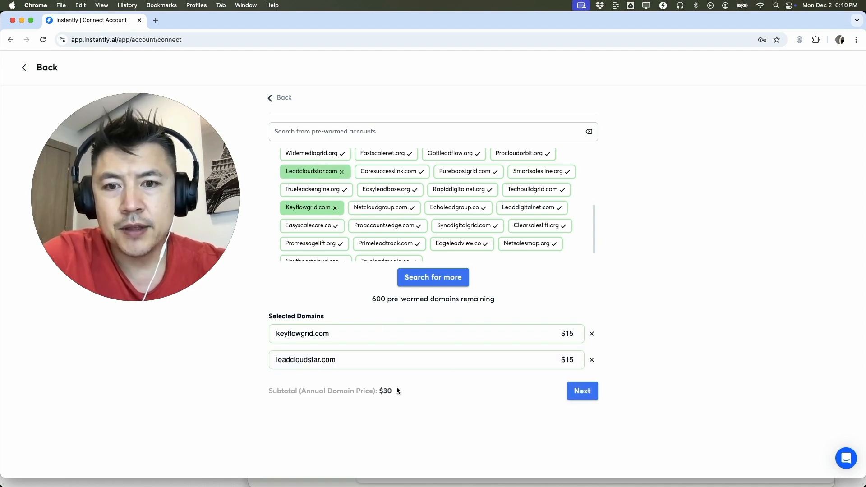
{"action": "double_click", "coordinate": [385, 391]}
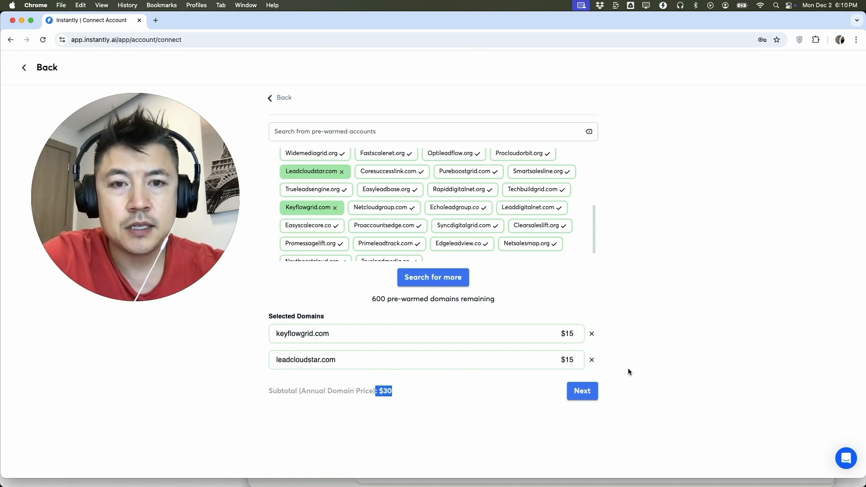
{"action": "left_click", "coordinate": [582, 391]}
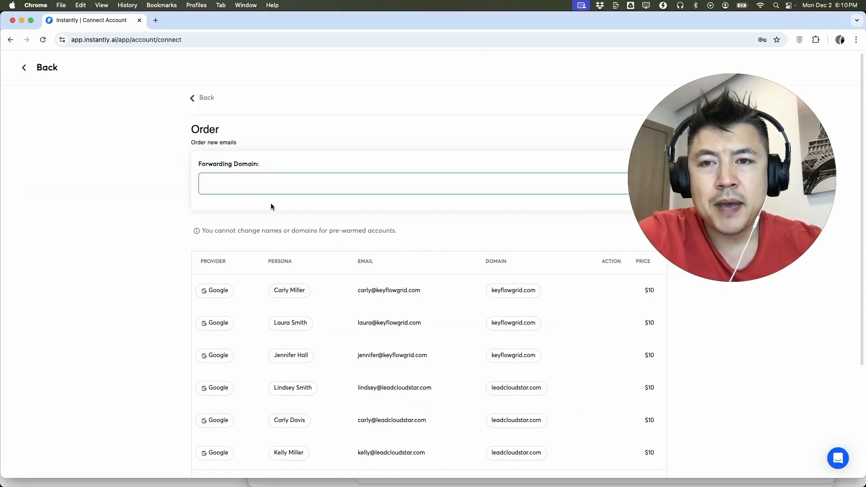
- Review the $60 monthly / $30 annual order and focus the Forwarding Domain field
{"action": "scroll", "scroll_direction": "down", "scroll_amount": 3}
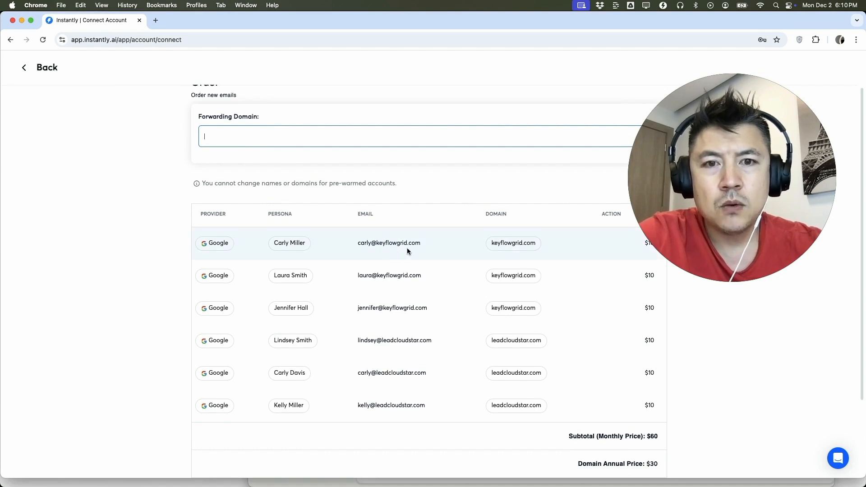
{"action": "mouse_move", "coordinate": [466, 232]}
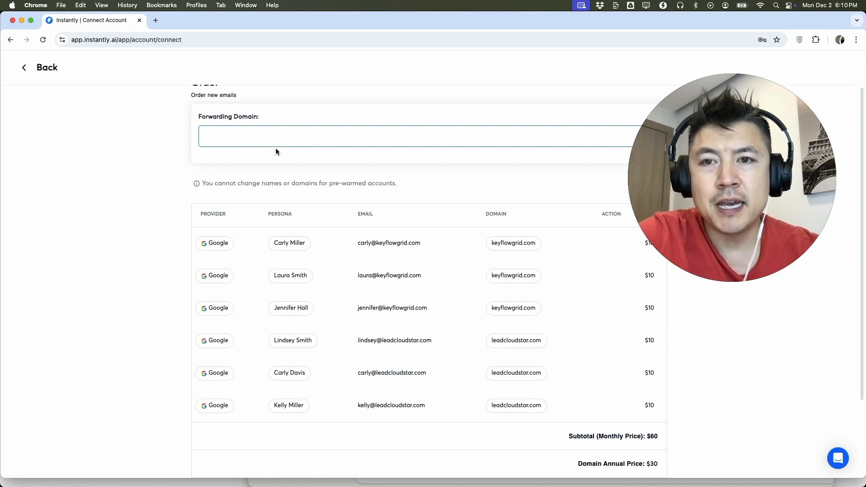
{"action": "left_click", "coordinate": [387, 136]}
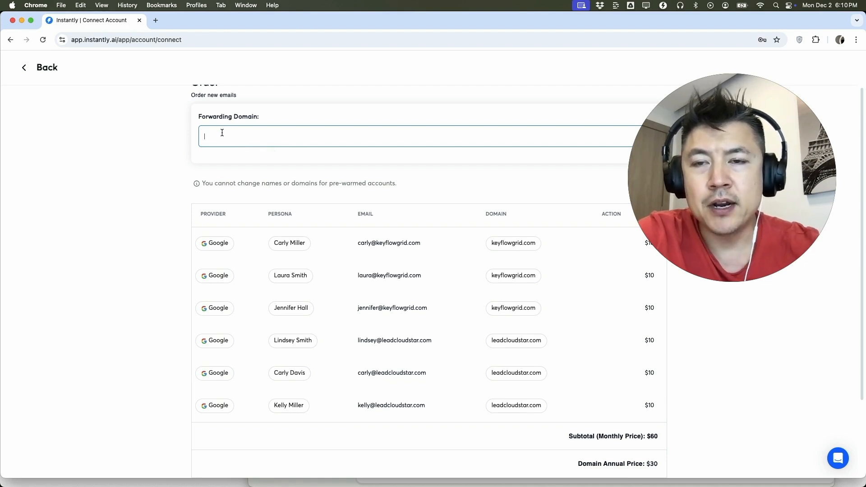
{"action": "mouse_move", "coordinate": [301, 124]}
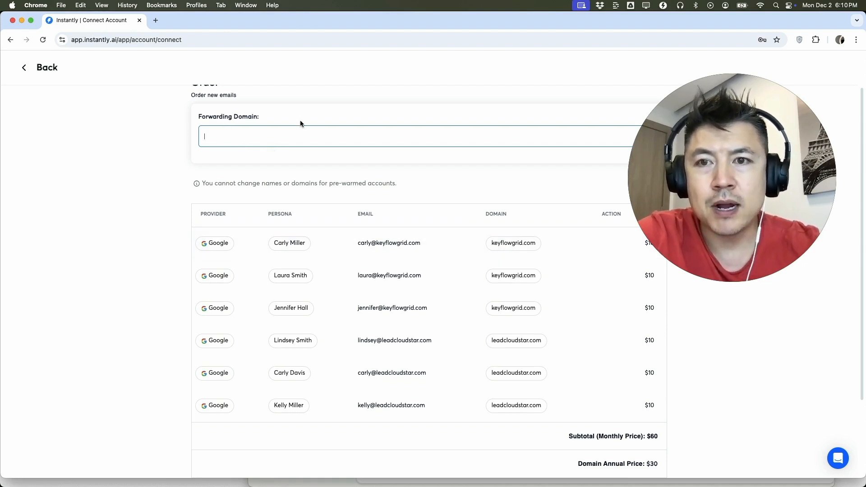
{"action": "mouse_move", "coordinate": [307, 139]}
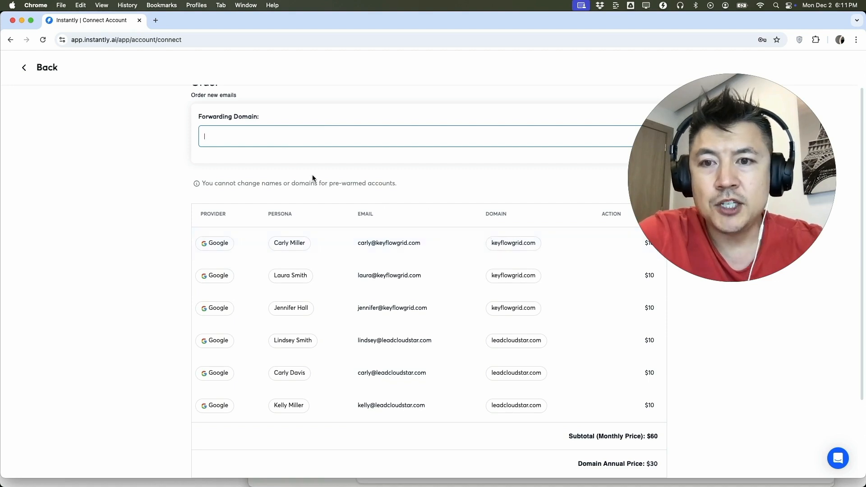
{"action": "scroll", "scroll_direction": "down", "scroll_amount": 3}
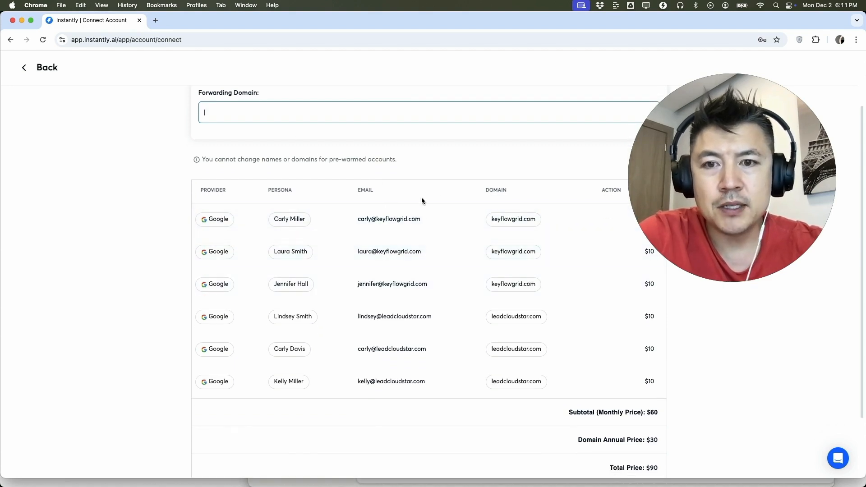
{"action": "mouse_move", "coordinate": [355, 259]}
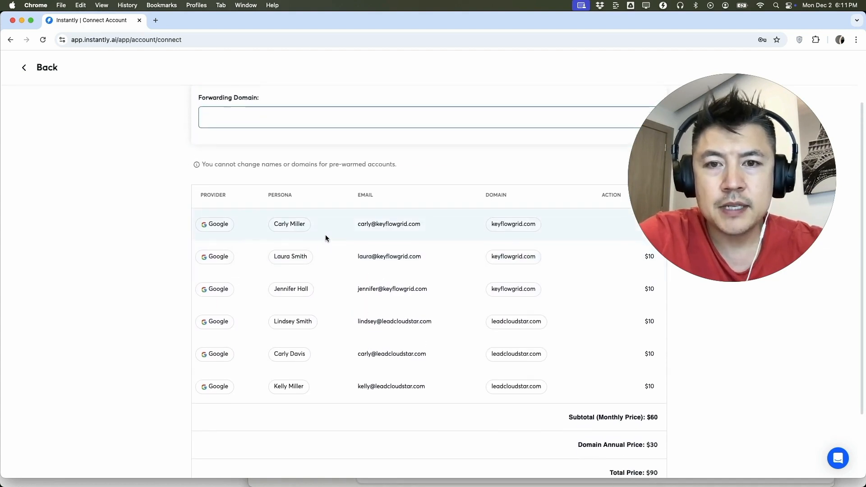
{"action": "scroll", "scroll_direction": "down", "scroll_amount": 3}
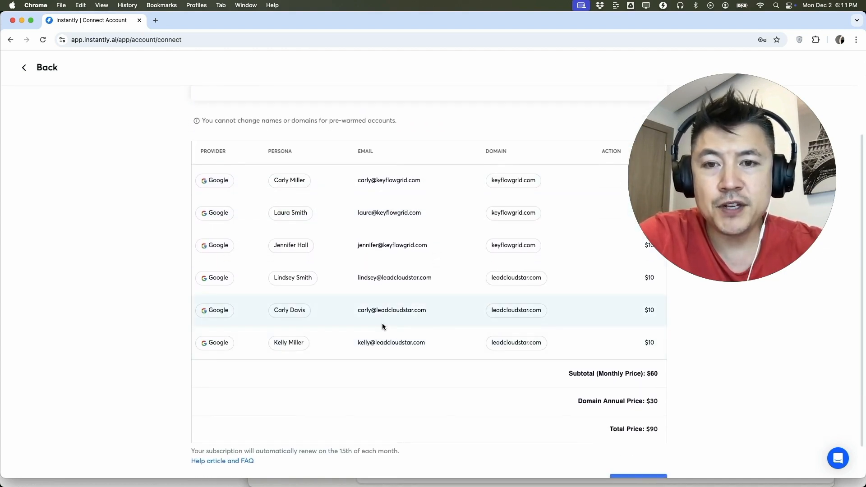
{"action": "scroll", "scroll_direction": "down", "scroll_amount": 3}
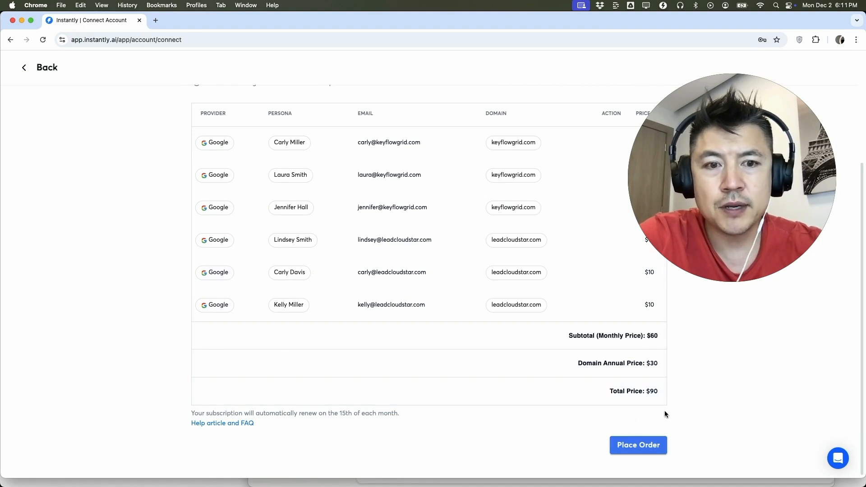
{"action": "mouse_move", "coordinate": [264, 282]}
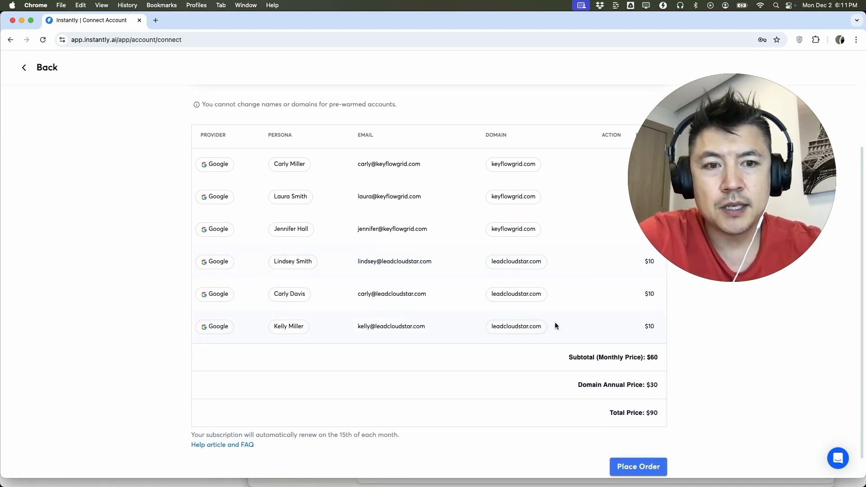
{"action": "scroll", "scroll_direction": "down", "scroll_amount": 3}
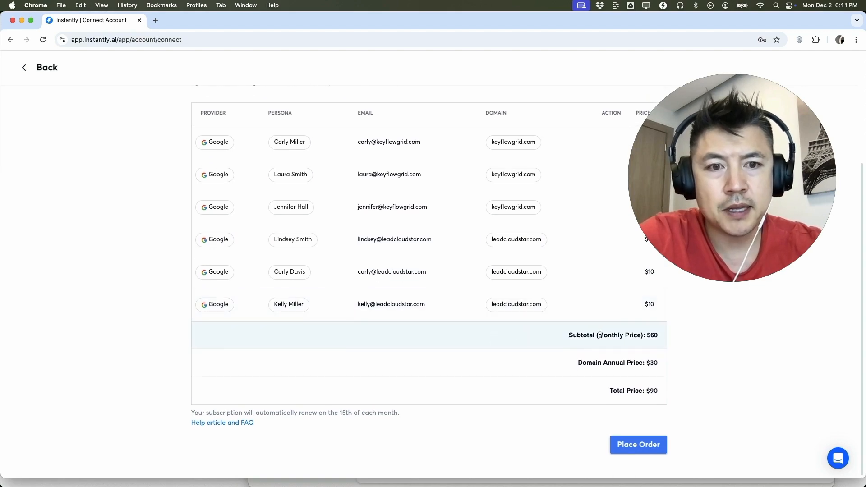
{"action": "scroll", "scroll_direction": "down", "scroll_amount": 3}
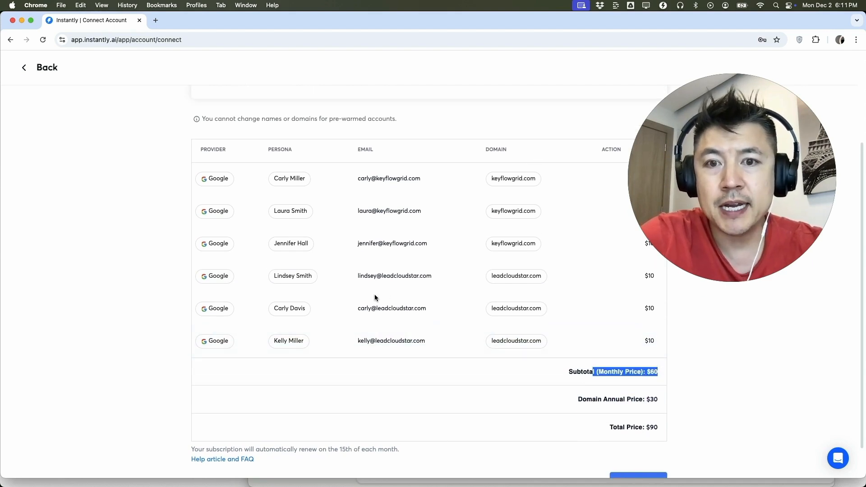
{"action": "mouse_move", "coordinate": [324, 342]}
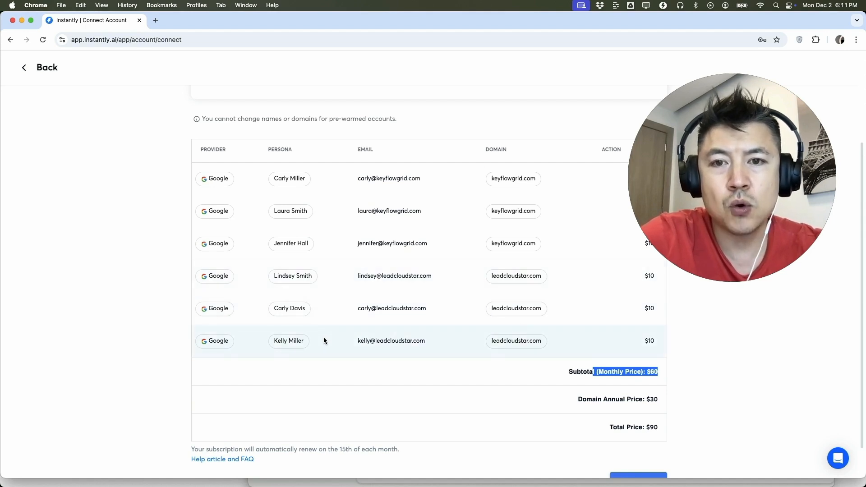
{"action": "mouse_move", "coordinate": [321, 178]}
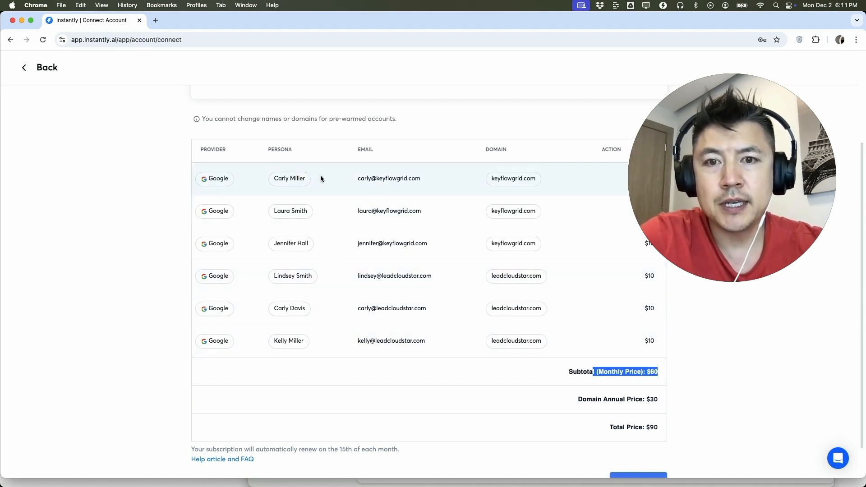
{"action": "mouse_move", "coordinate": [333, 314]}
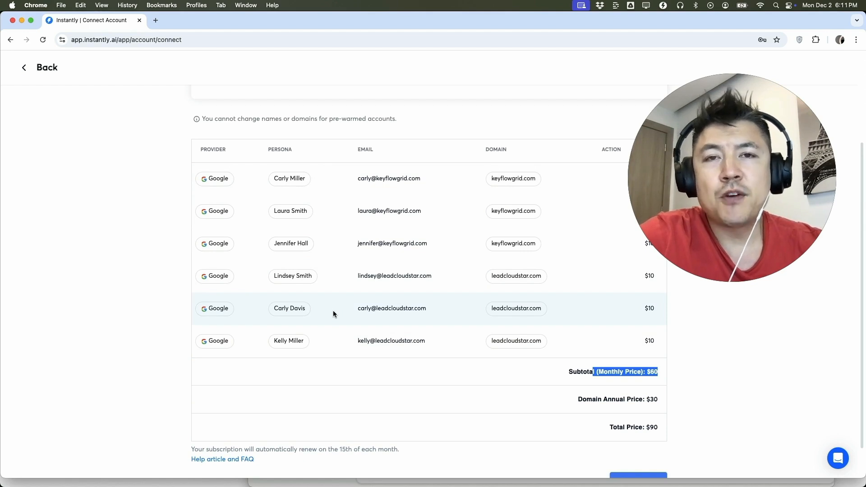